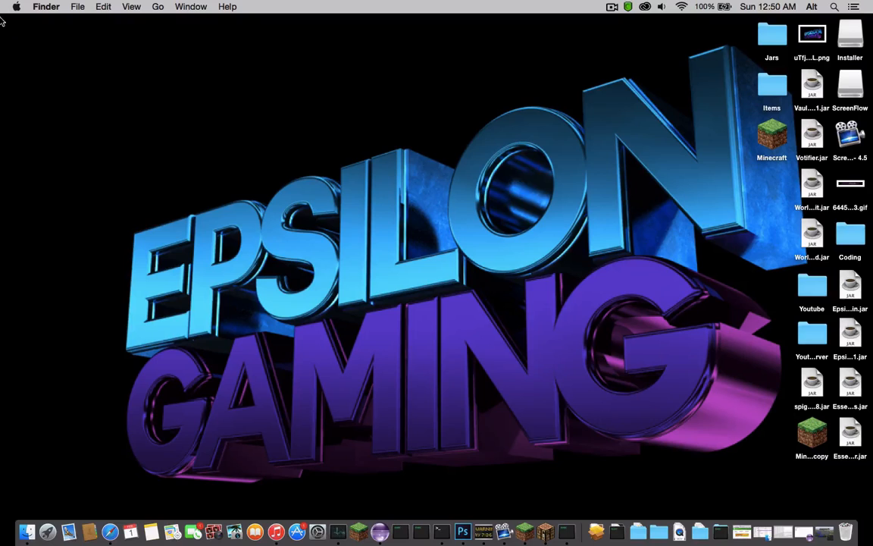
mouse_move(742, 59)
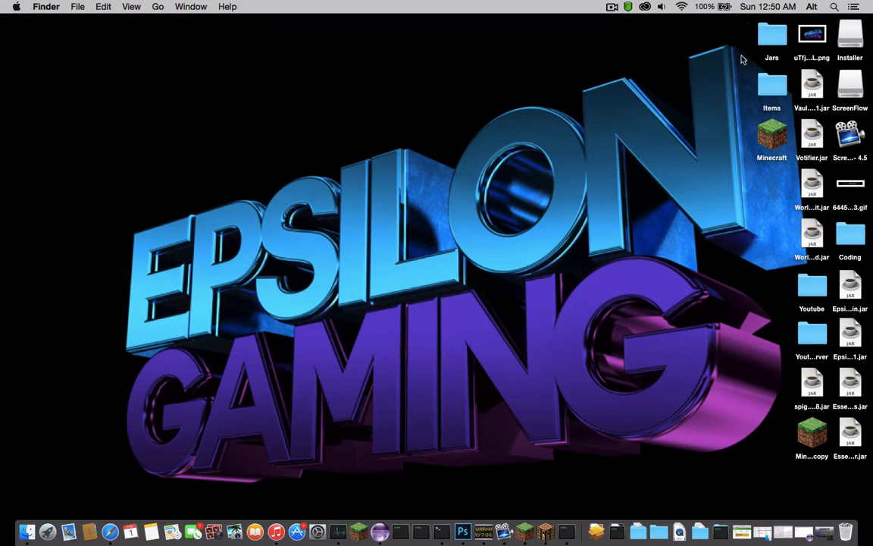
mouse_move(729, 35)
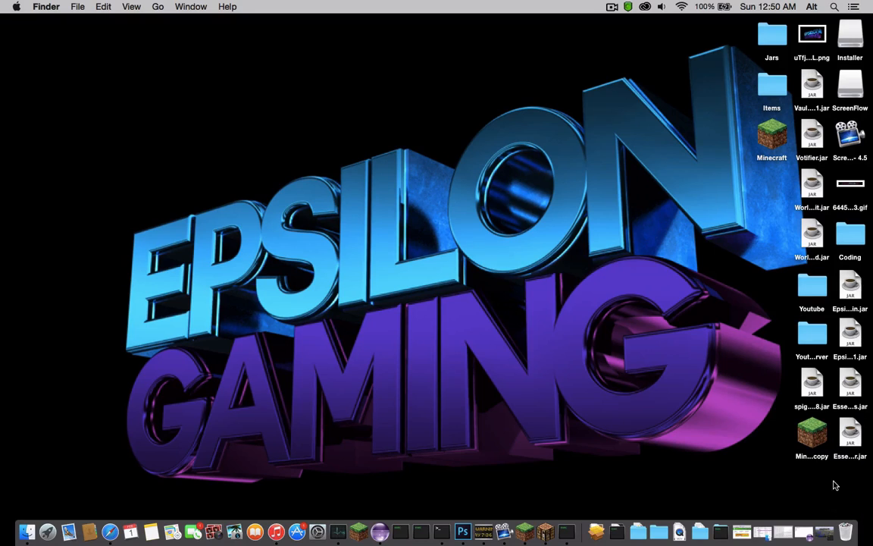
mouse_move(79, 43)
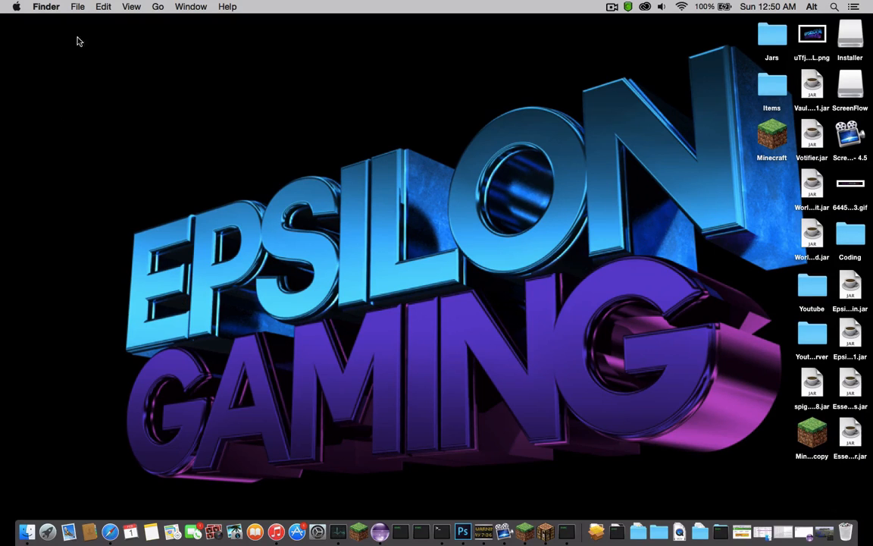
mouse_move(733, 124)
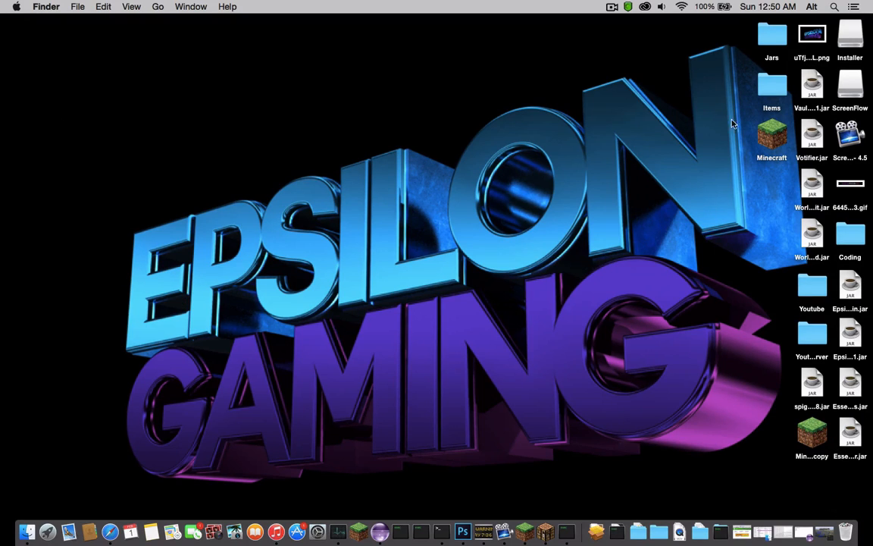
mouse_move(379, 531)
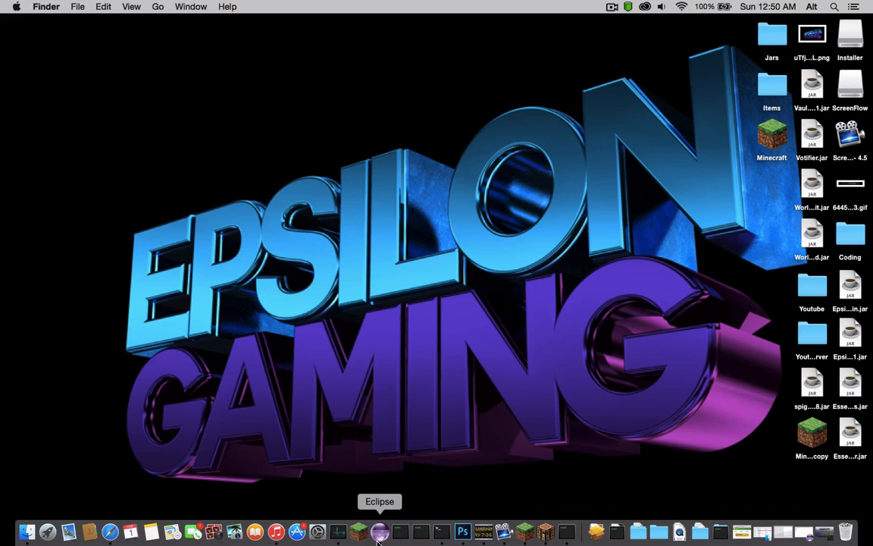
- Bring the Eclipse workspace with the plugin projects to the front
click(379, 531)
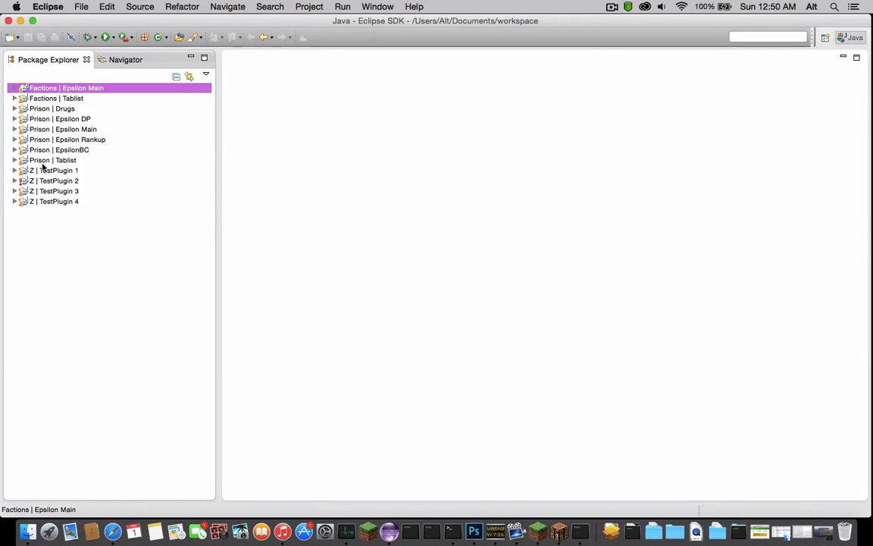
click(58, 170)
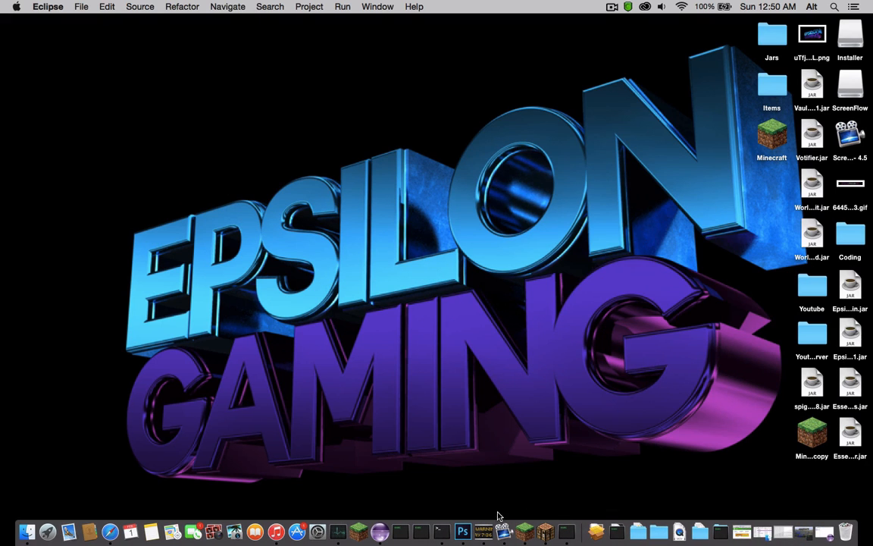
mouse_move(379, 533)
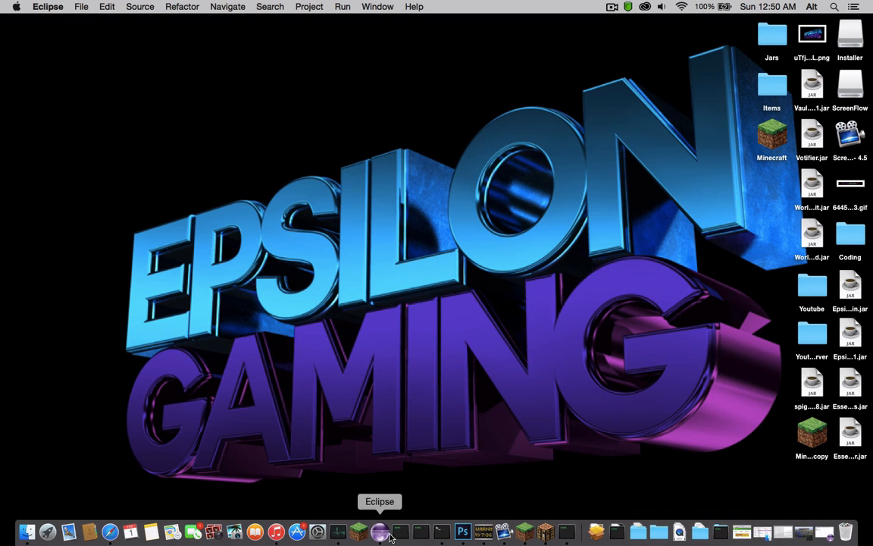
click(379, 530)
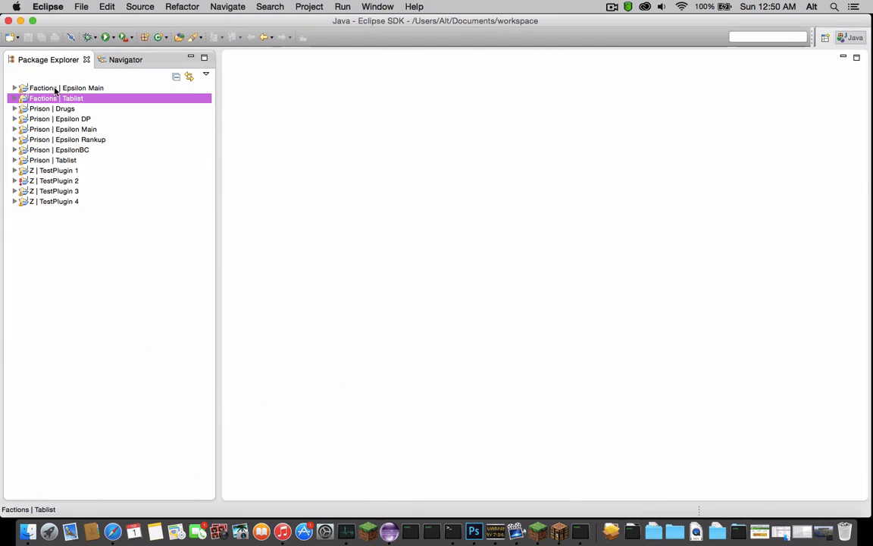
- Highlight the Factions | Epsilon Main and then the Prison | Epsilon Main projects
click(69, 88)
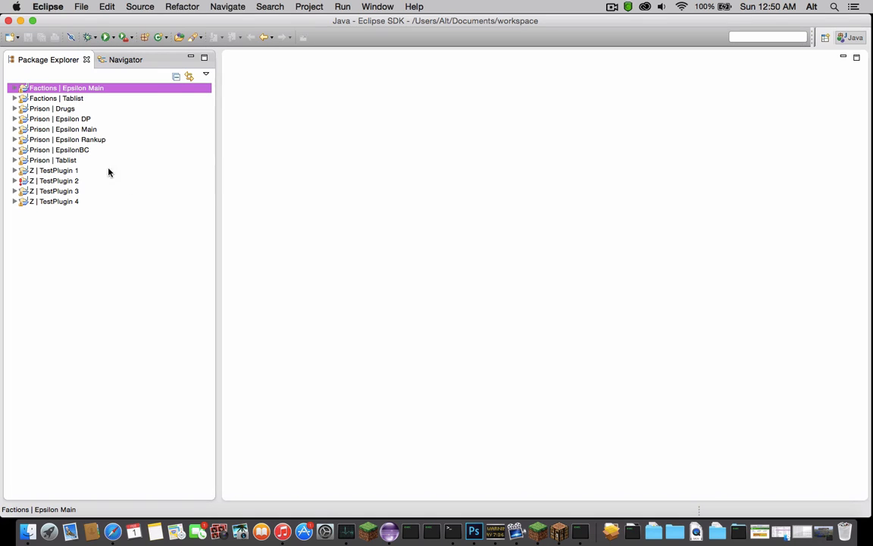
click(64, 128)
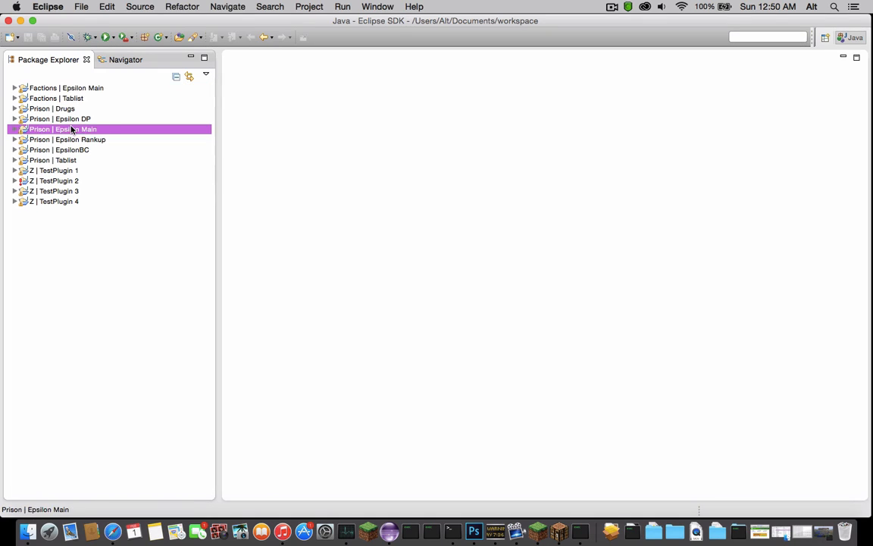
- Briefly expand Prison | Epsilon Main, then expand Prison | Epsilon DP and select Prison | Tablist
click(16, 128)
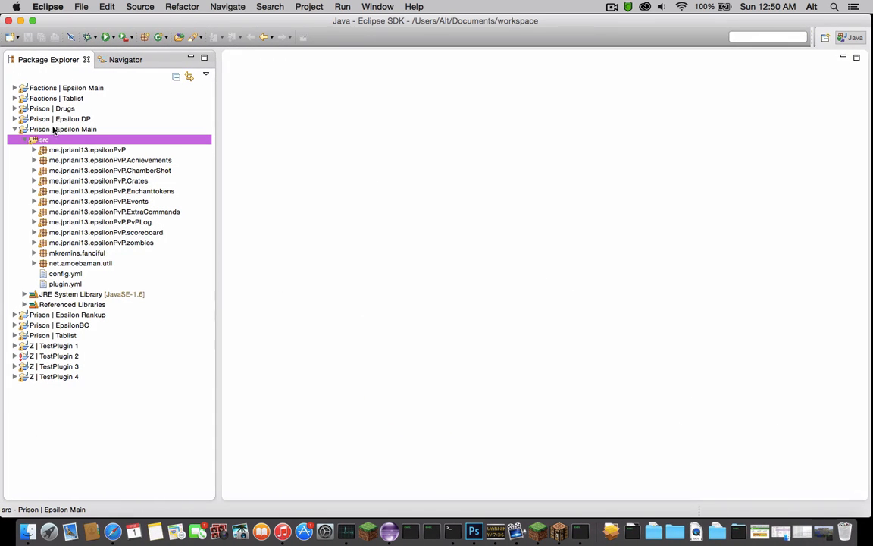
click(15, 129)
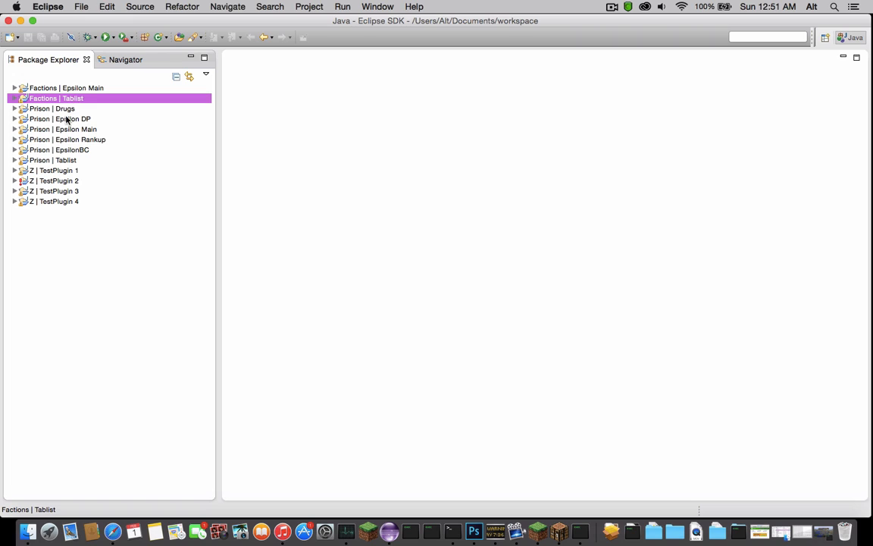
mouse_move(68, 109)
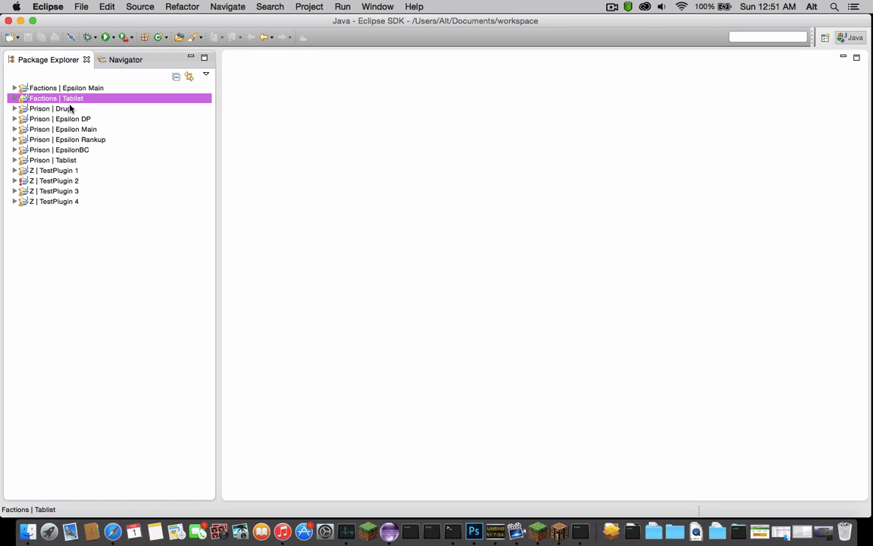
click(59, 119)
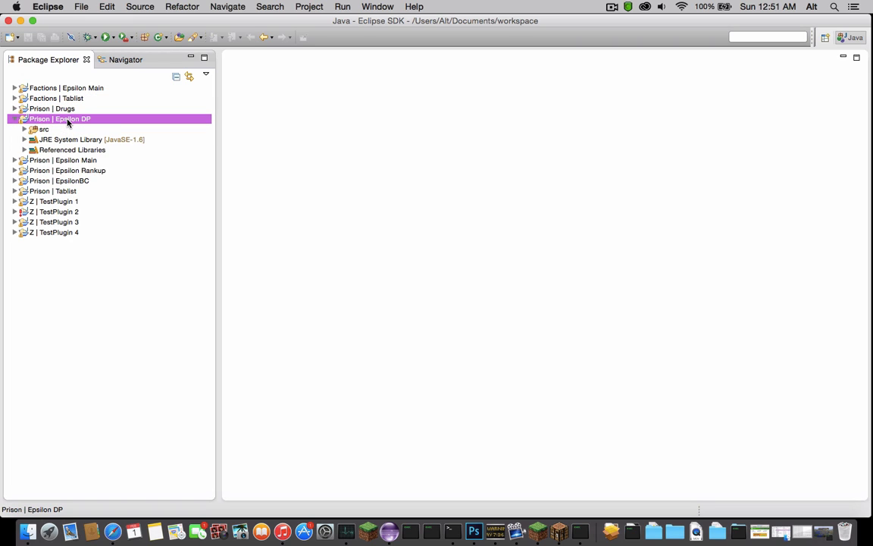
click(15, 118)
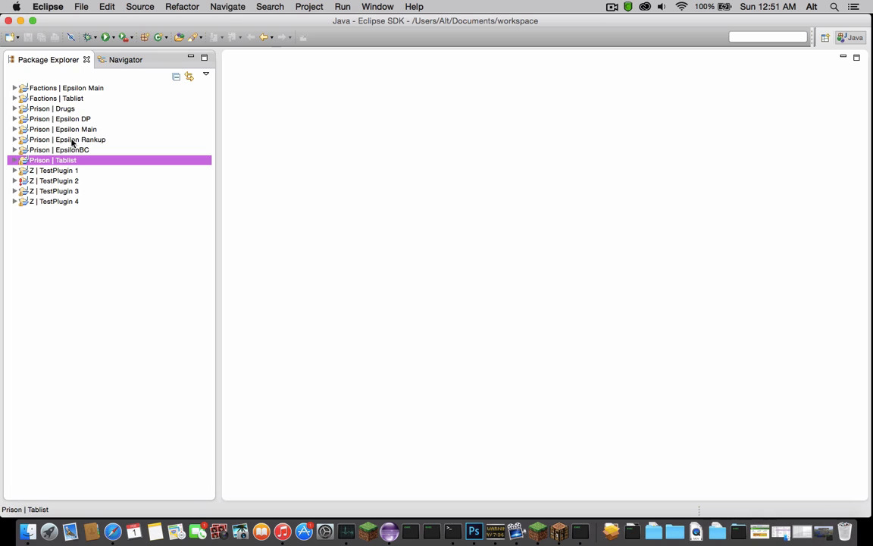
- Expand Prison | Drugs and the Prison | Epsilon Main source packages, listing the Crates classes
click(52, 109)
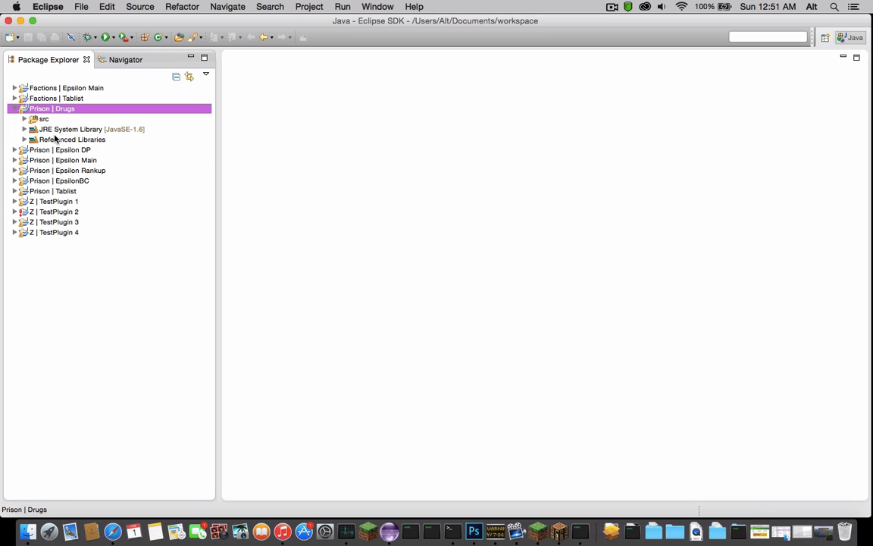
click(15, 150)
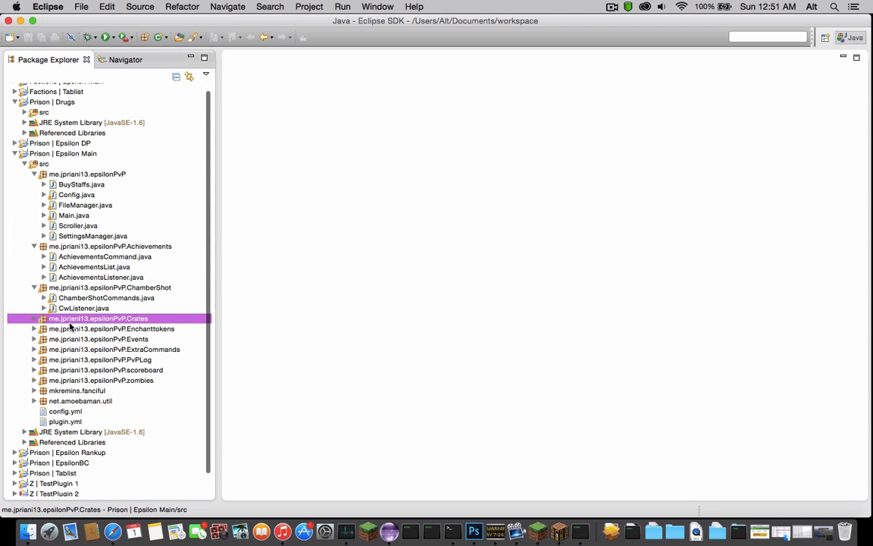
click(34, 318)
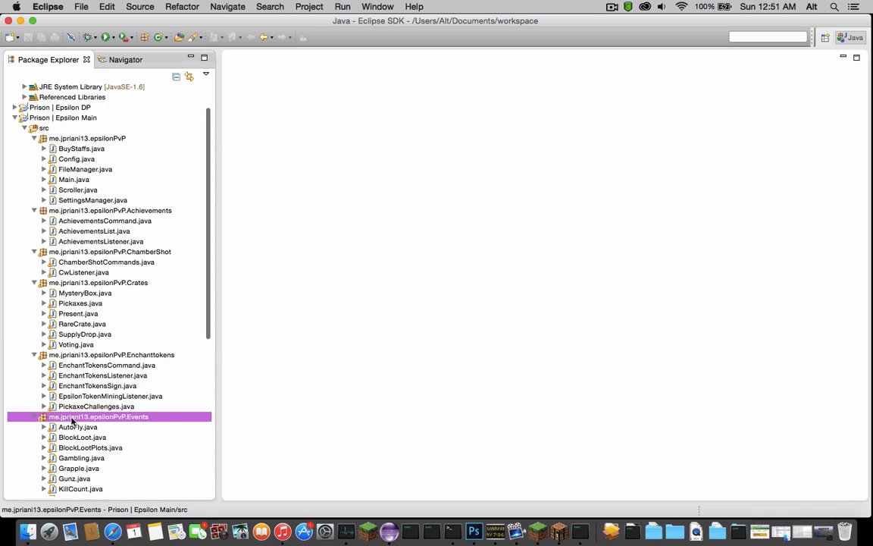
scroll(down, 3)
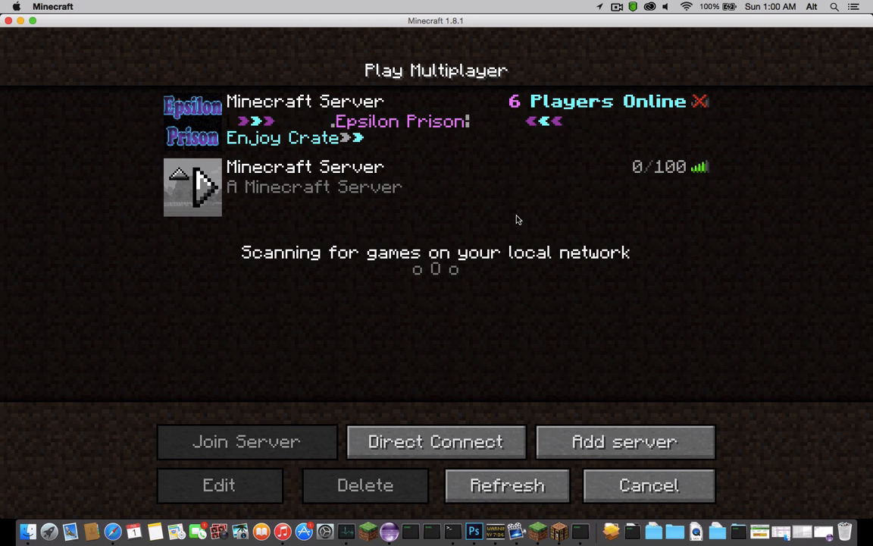
- Join the Epsilon Prison server from the saved multiplayer list
click(436, 119)
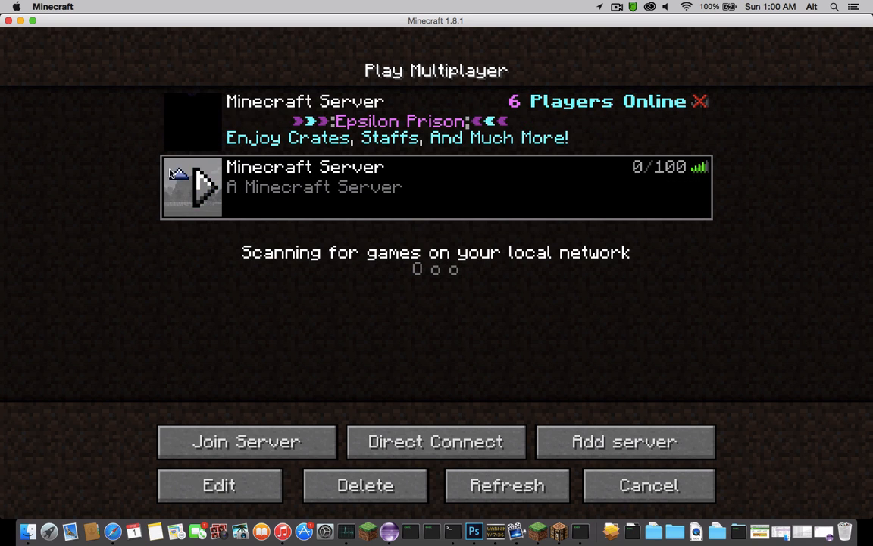
click(246, 441)
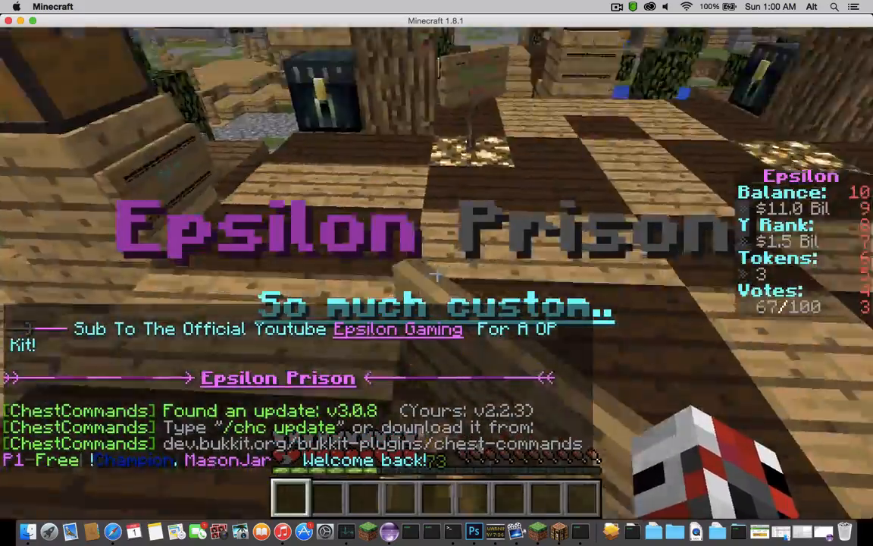
mouse_move(437, 272)
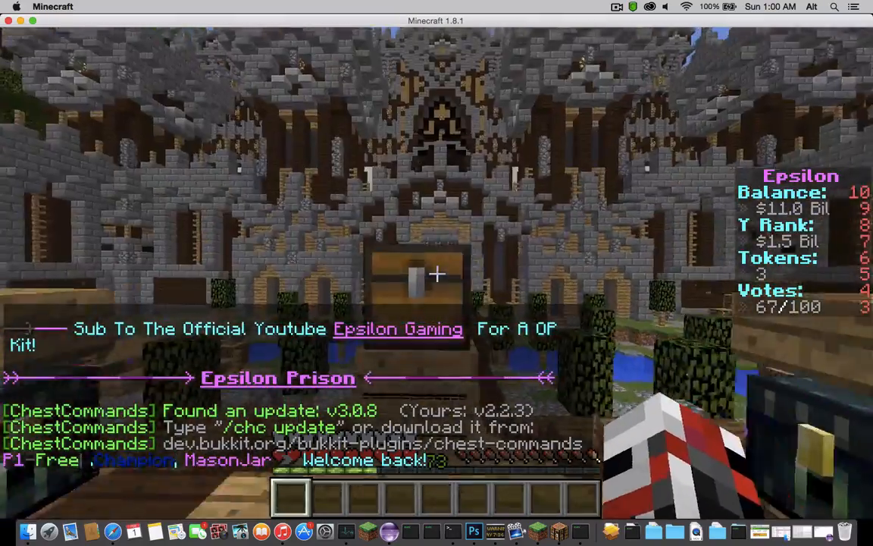
- Preview the Pickaxe and Voting crate rewards, then walk ahead through the prison spawn
click(436, 273)
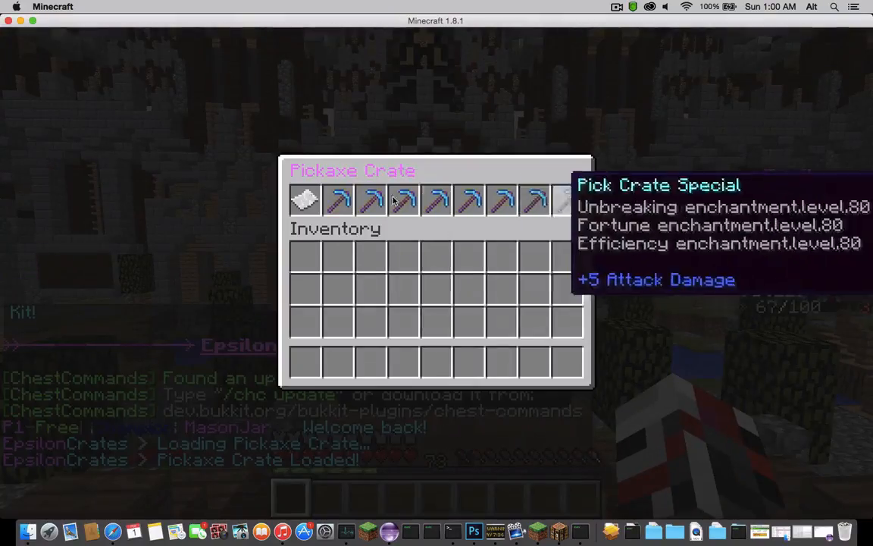
key(Escape)
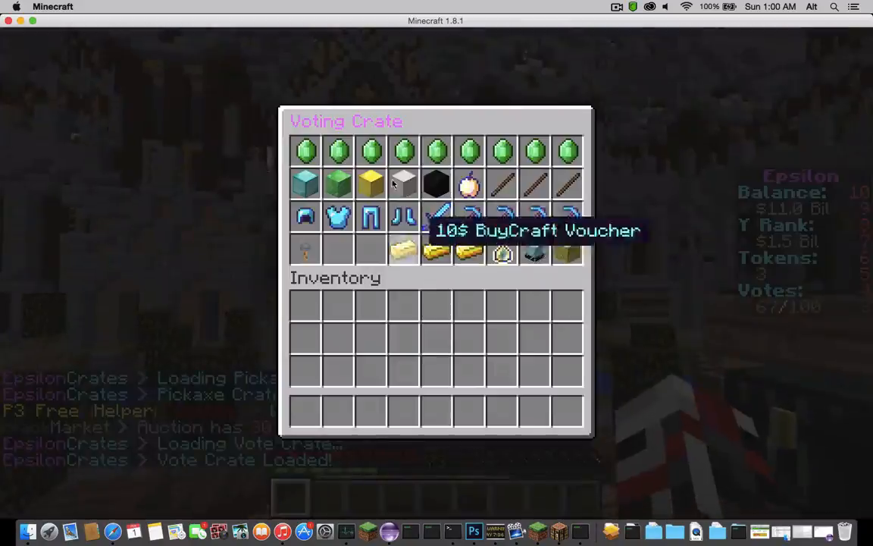
key(Escape)
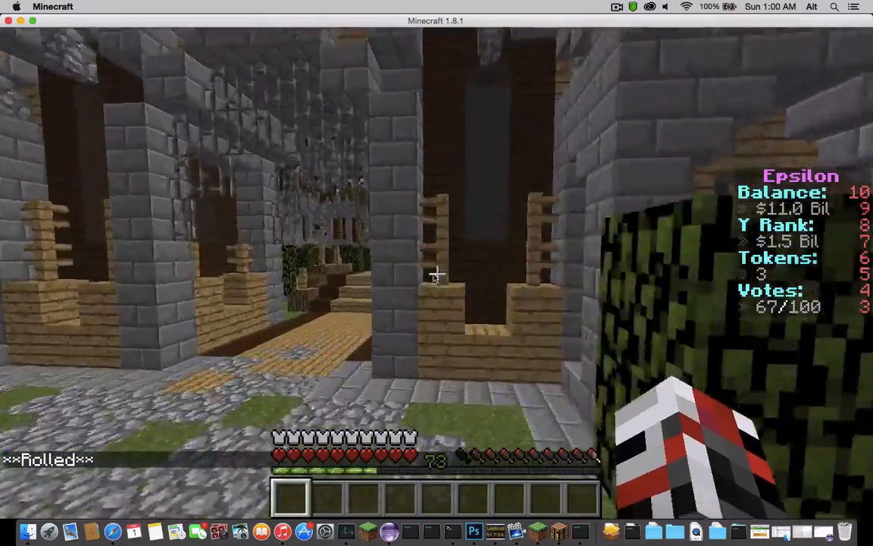
key(t)
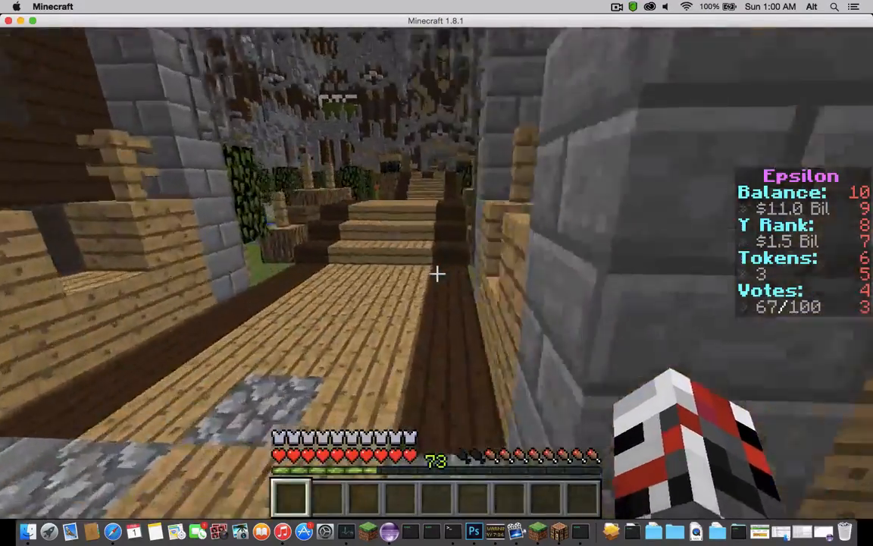
mouse_move(436, 273)
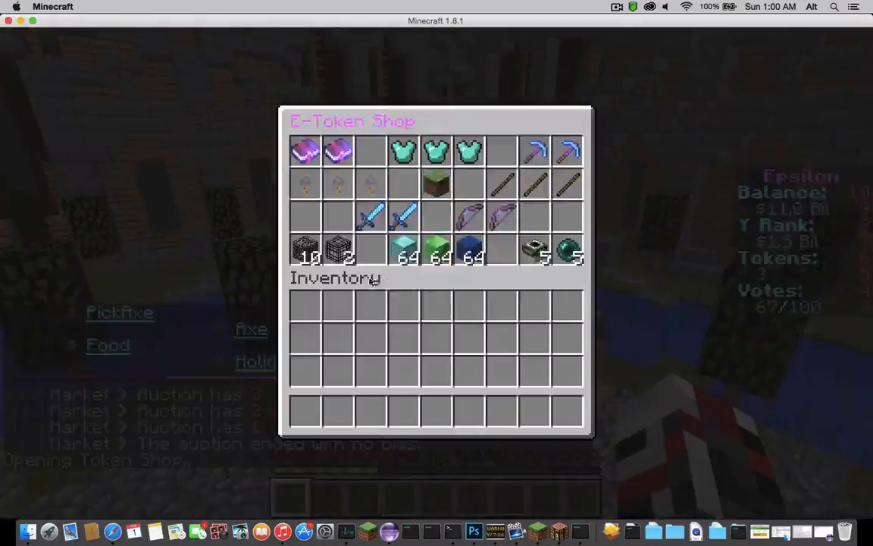
mouse_move(533, 150)
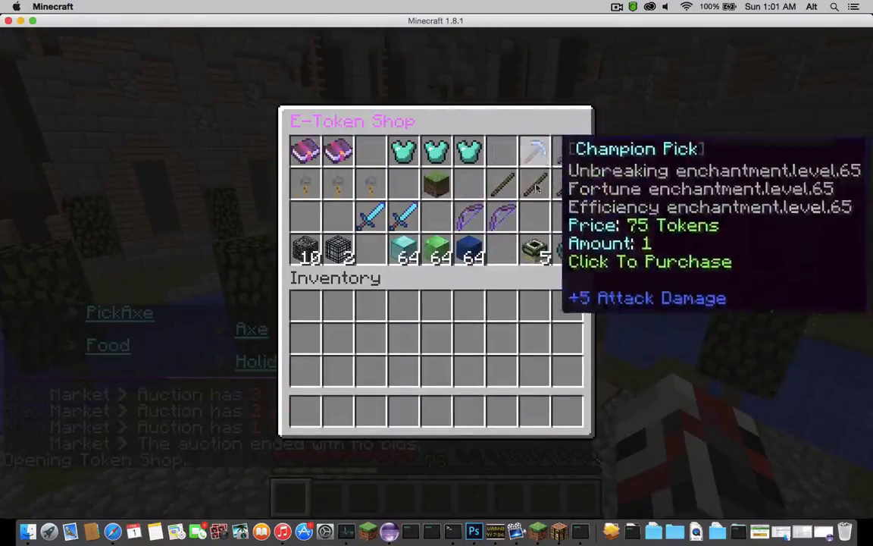
key(Escape)
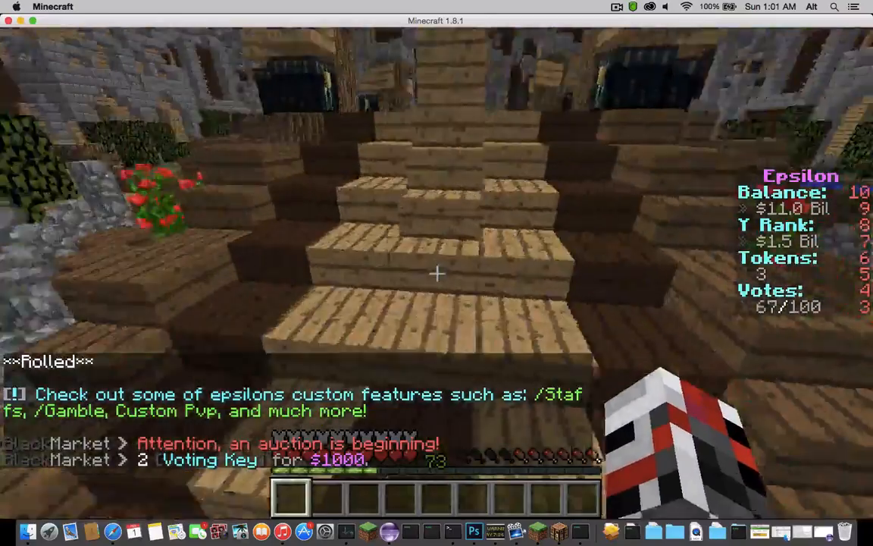
mouse_move(436, 272)
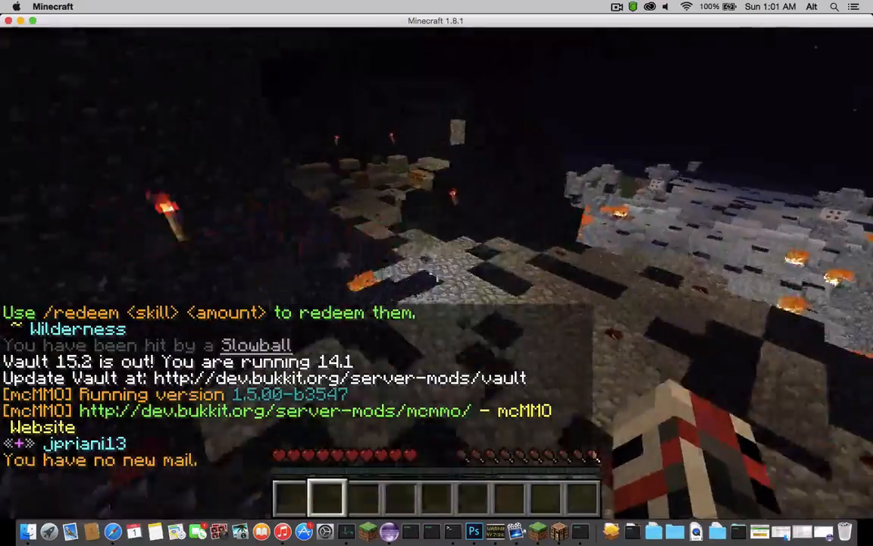
mouse_move(436, 272)
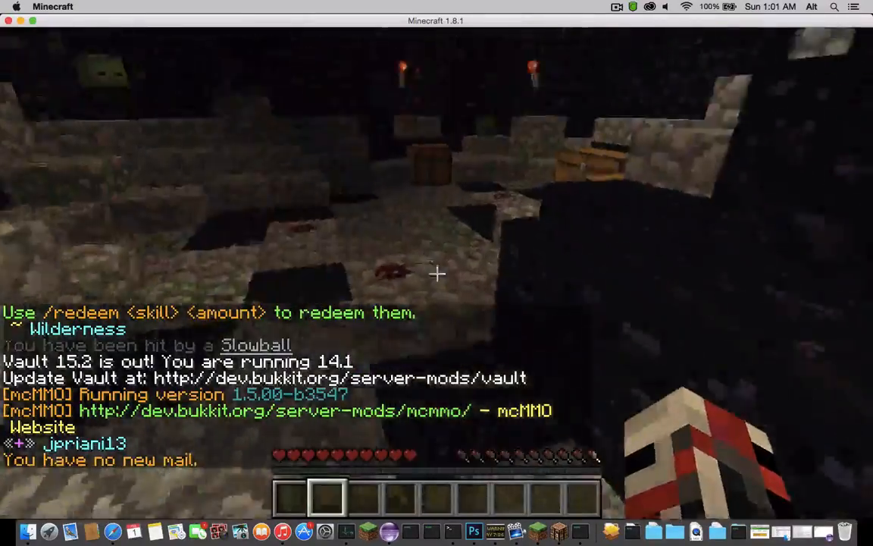
mouse_move(436, 273)
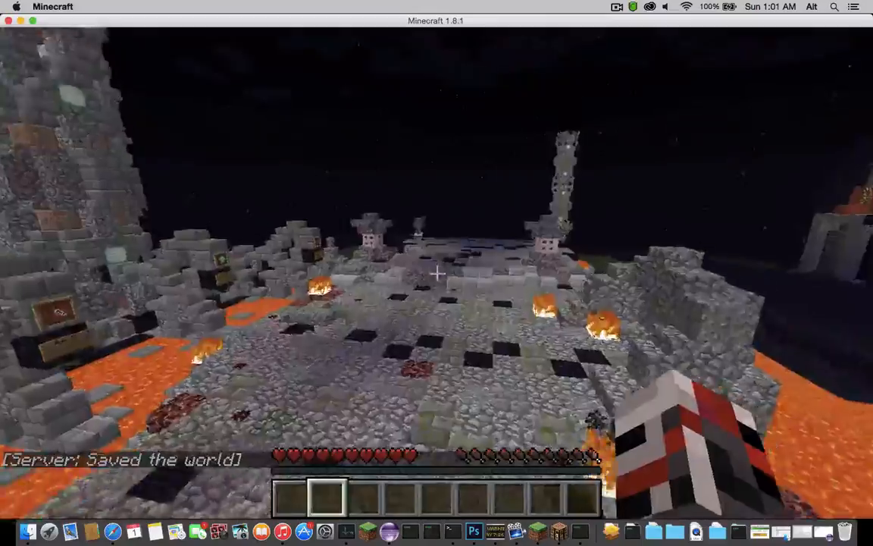
mouse_move(436, 272)
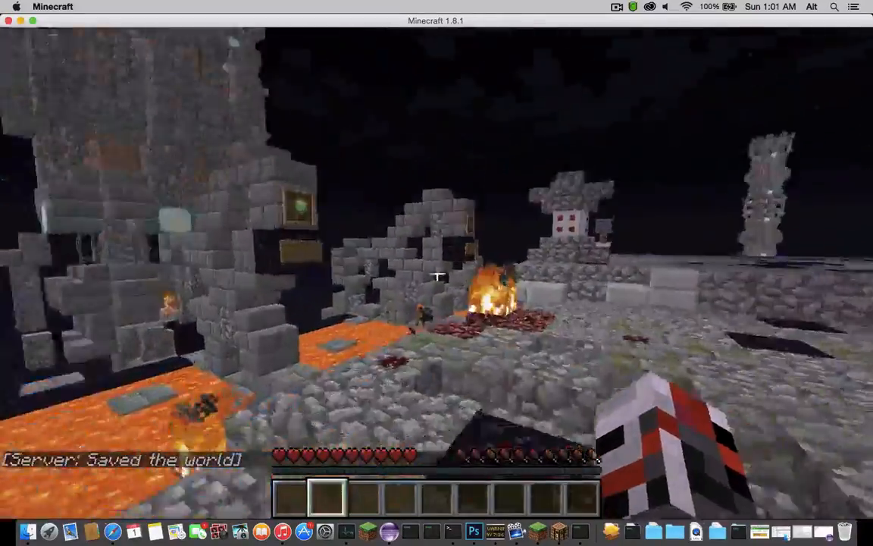
mouse_move(437, 273)
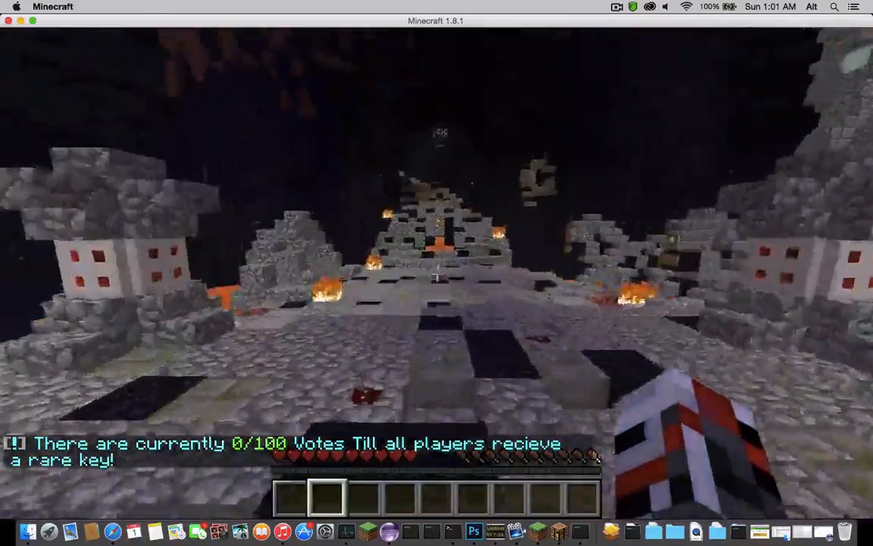
mouse_move(436, 272)
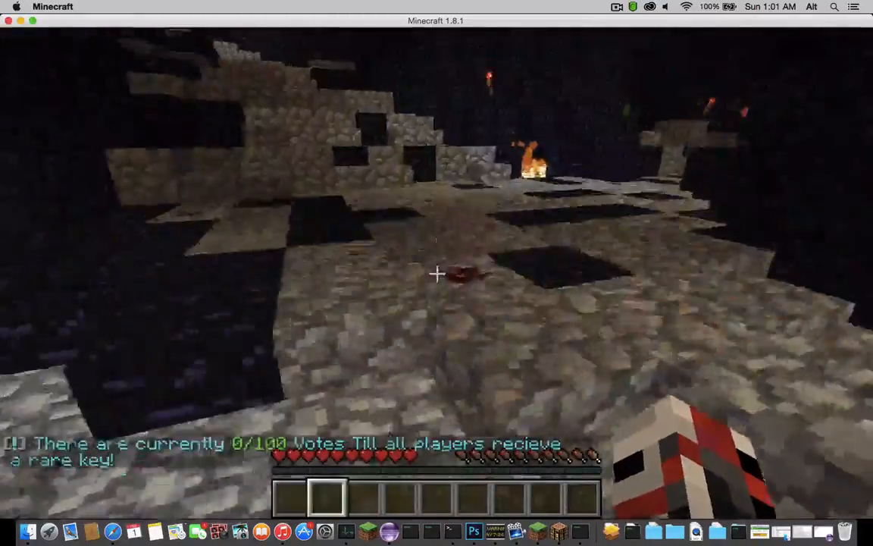
mouse_move(436, 273)
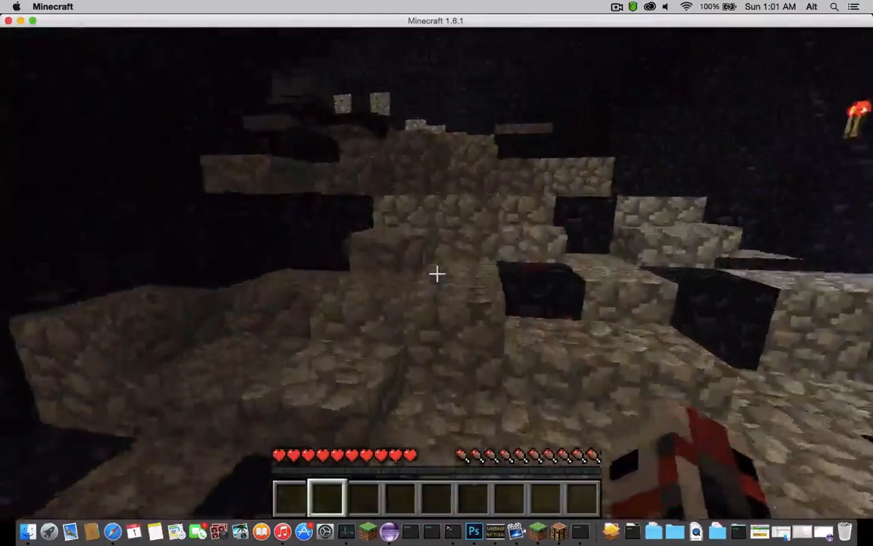
mouse_move(436, 273)
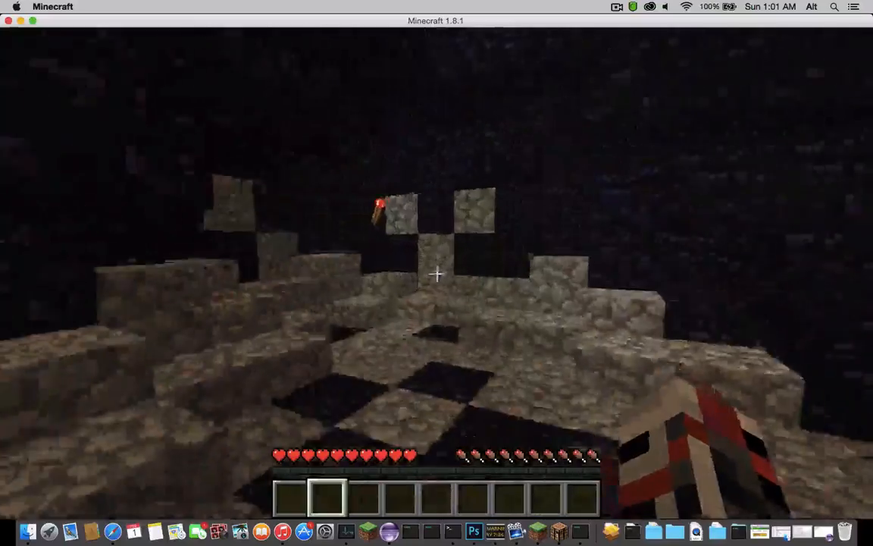
- Pause the game to bring up the Minecraft game menu
key(Escape)
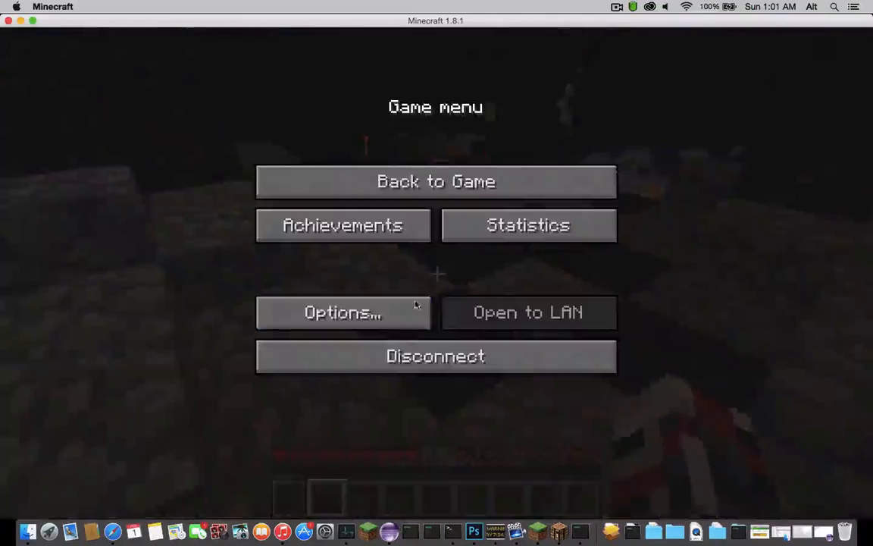
- Disconnect from the server, collapse Factions | Epsilon Main, and close Minecraft to the desktop
click(436, 354)
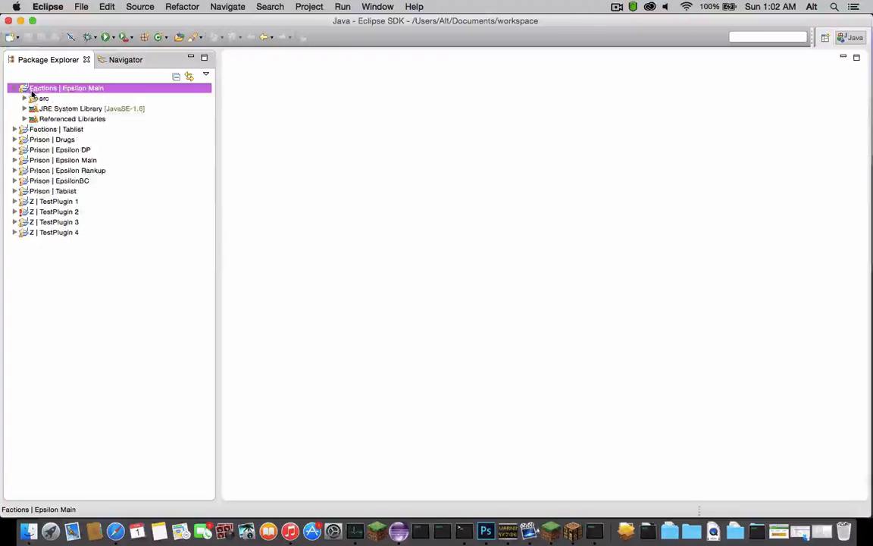
click(58, 99)
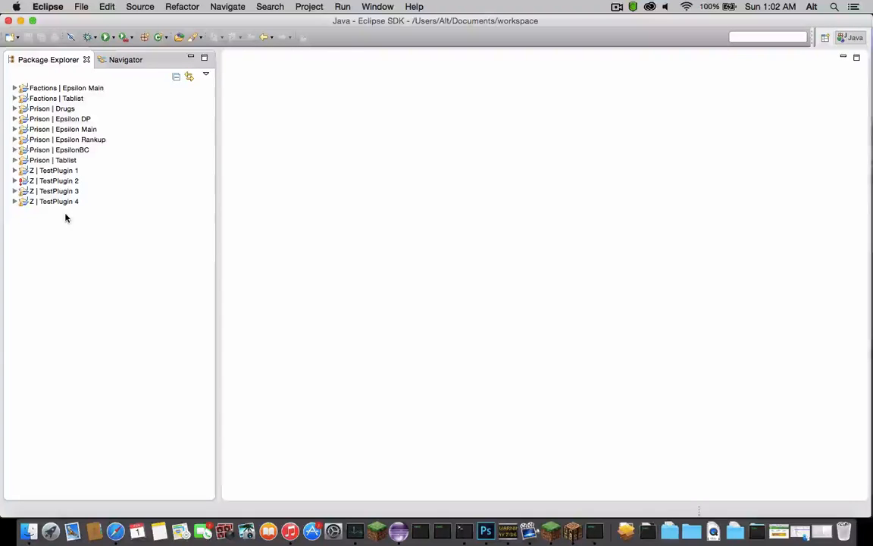
mouse_move(118, 266)
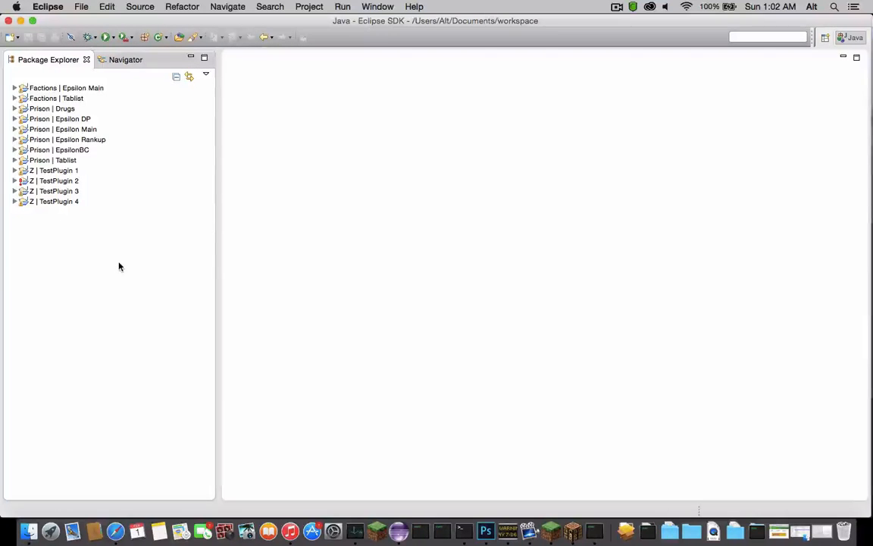
mouse_move(64, 109)
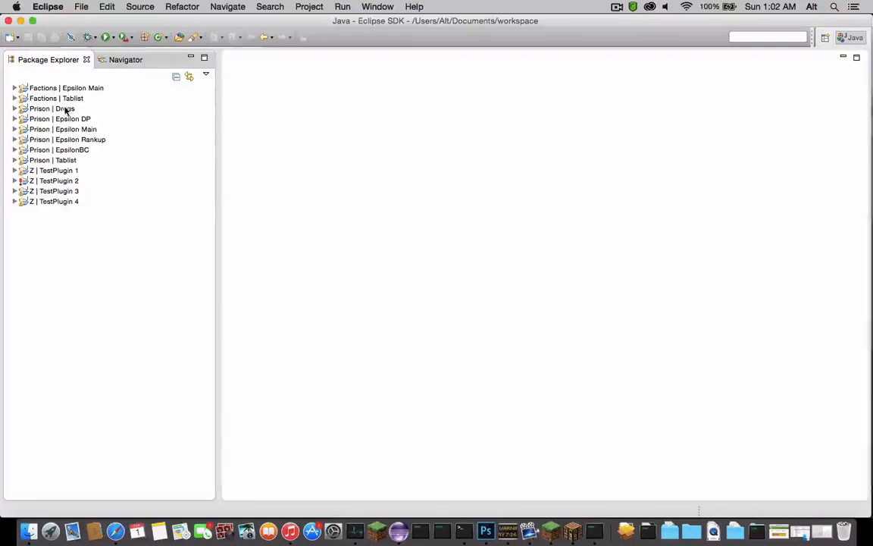
mouse_move(79, 160)
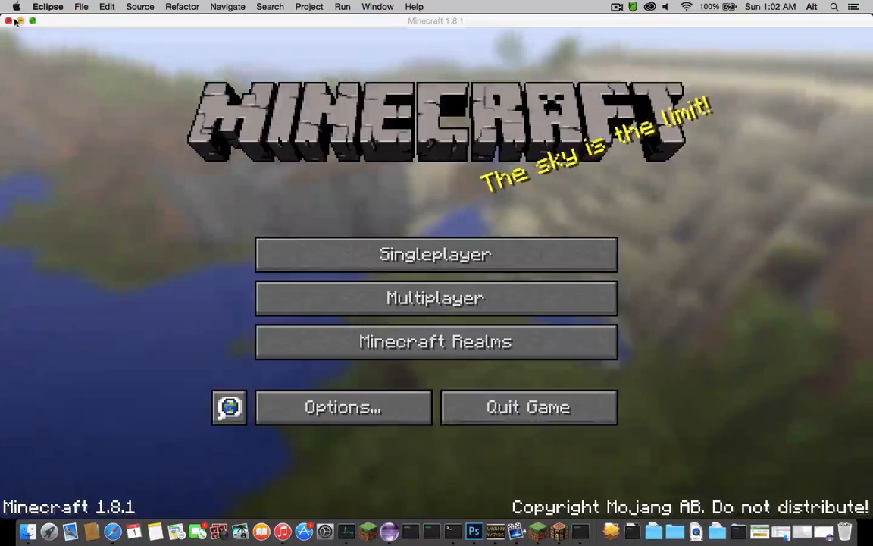
click(9, 22)
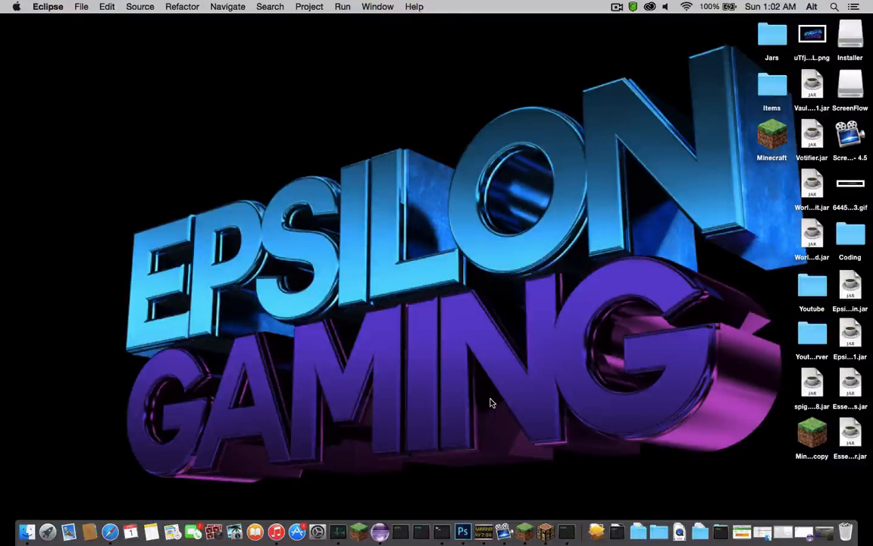
mouse_move(361, 467)
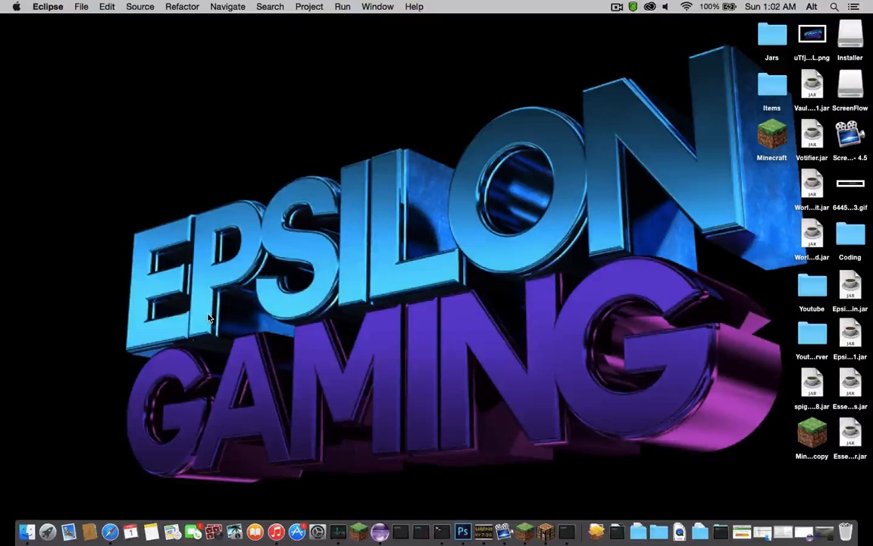
mouse_move(118, 201)
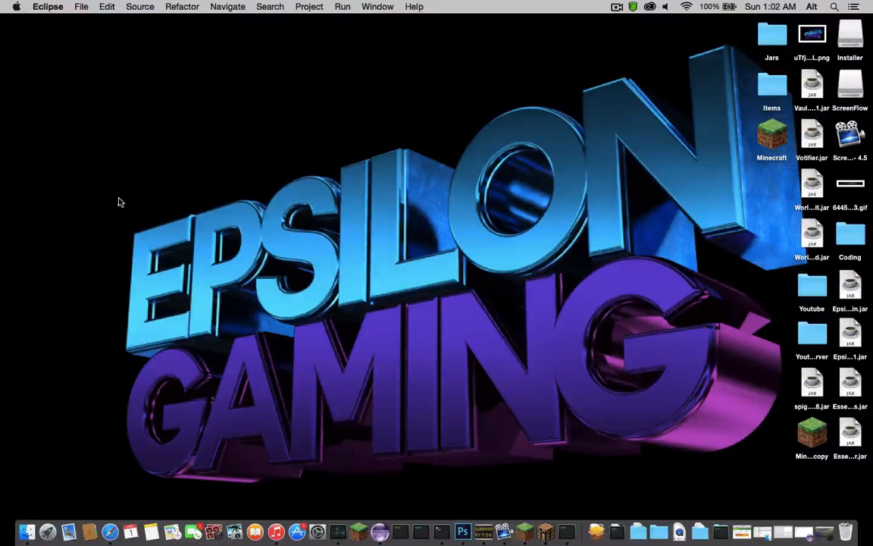
mouse_move(54, 142)
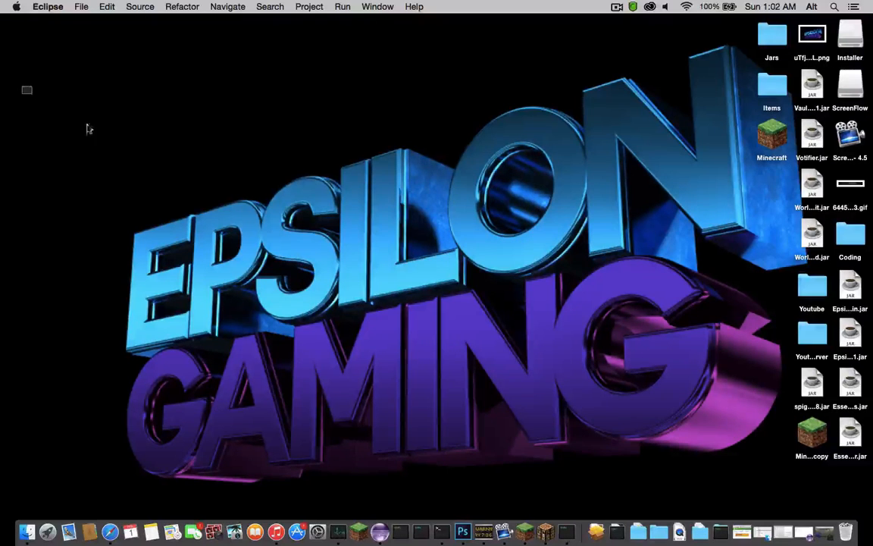
drag(27, 89, 409, 330)
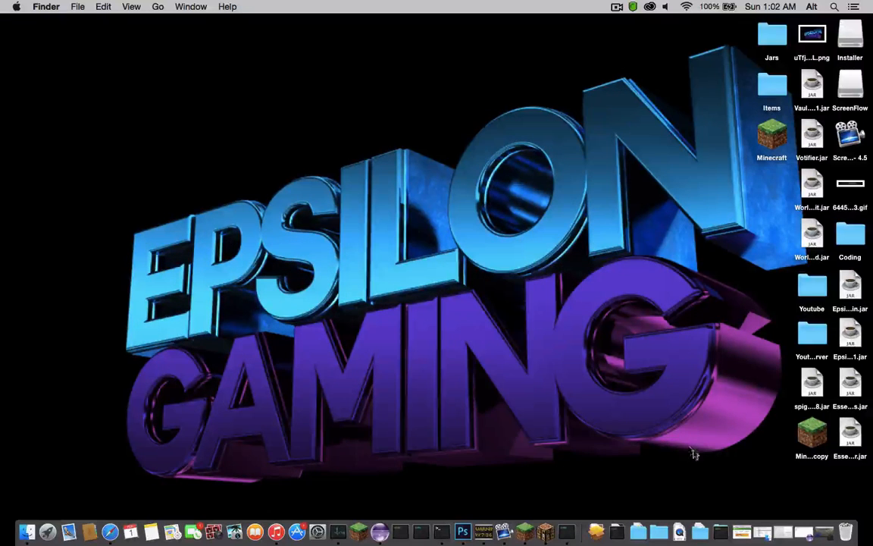
drag(300, 226, 711, 464)
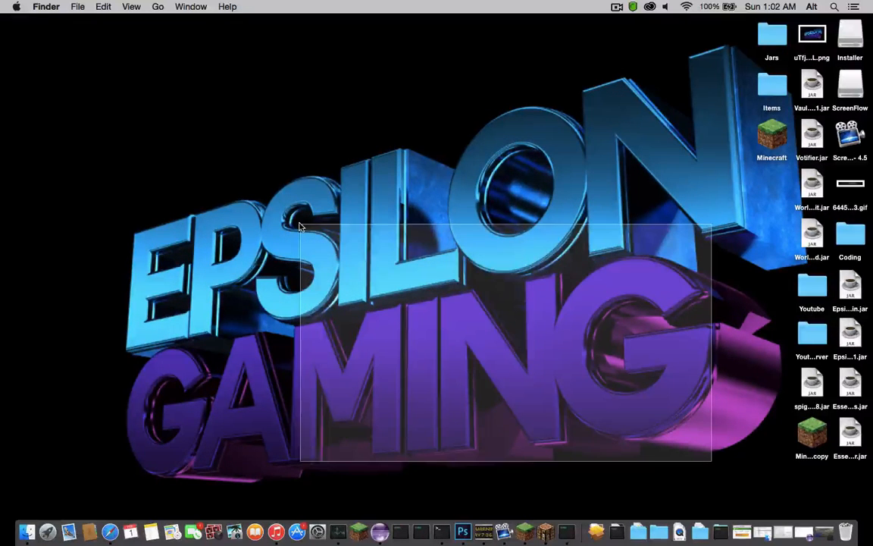